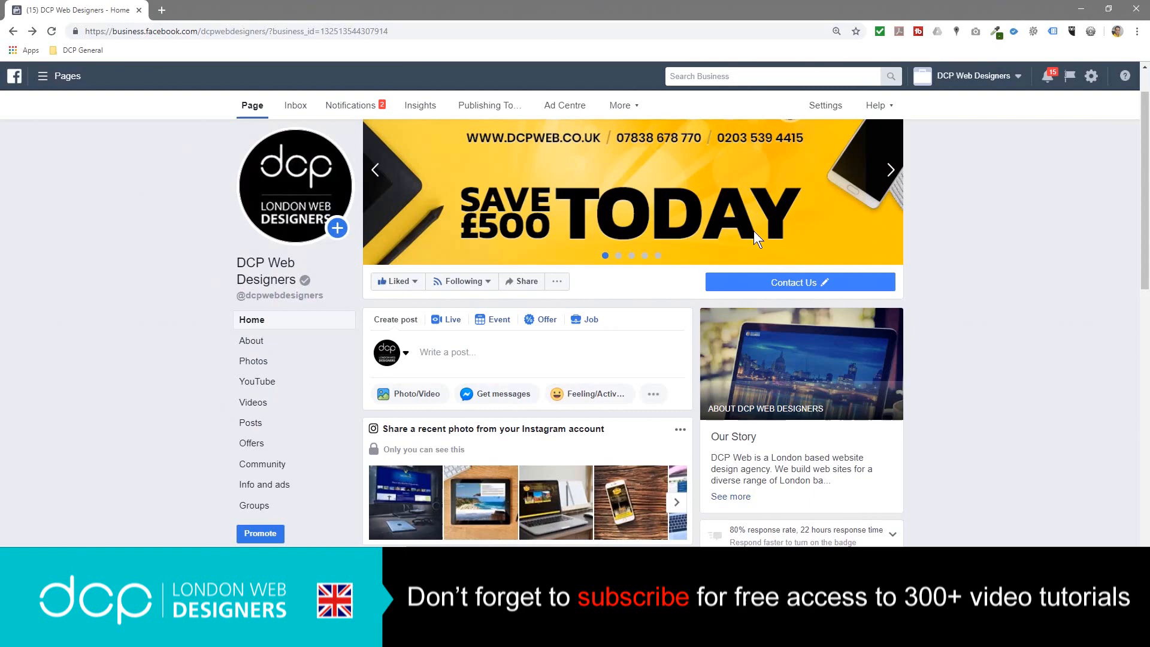
{"action": "mouse_move", "coordinate": [522, 357]}
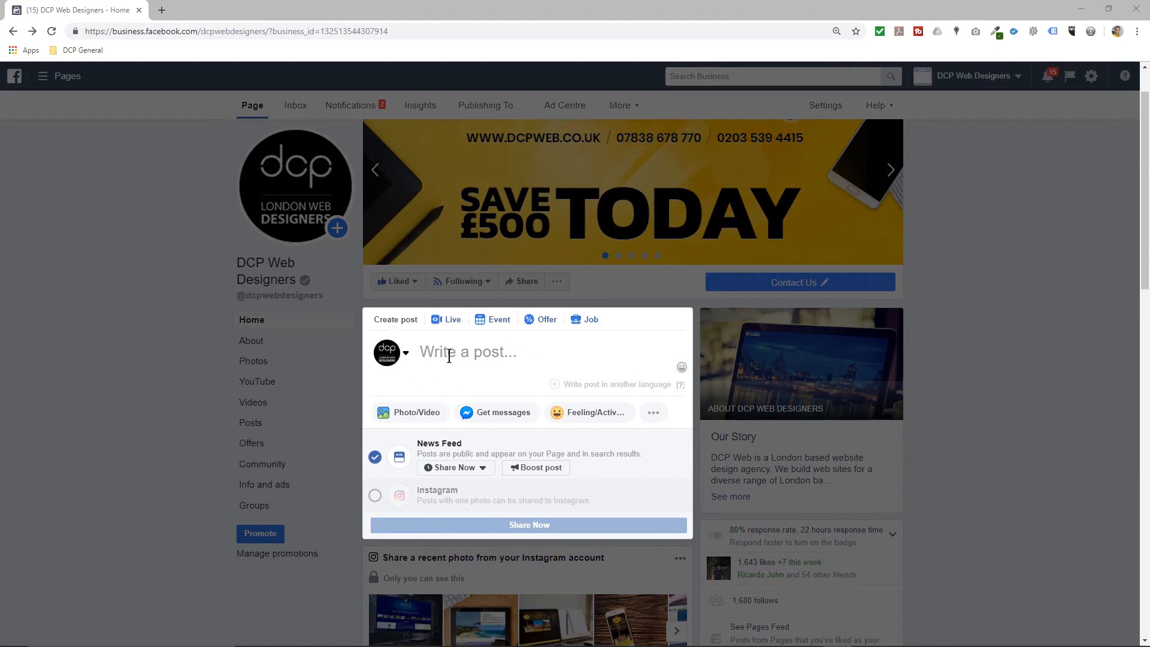
Write 'Blender 3D Golden Dragon Tutorial' as the text of a new page post draft.
{"action": "type", "text": "Blender 3D Golden Dragon Tutorial"}
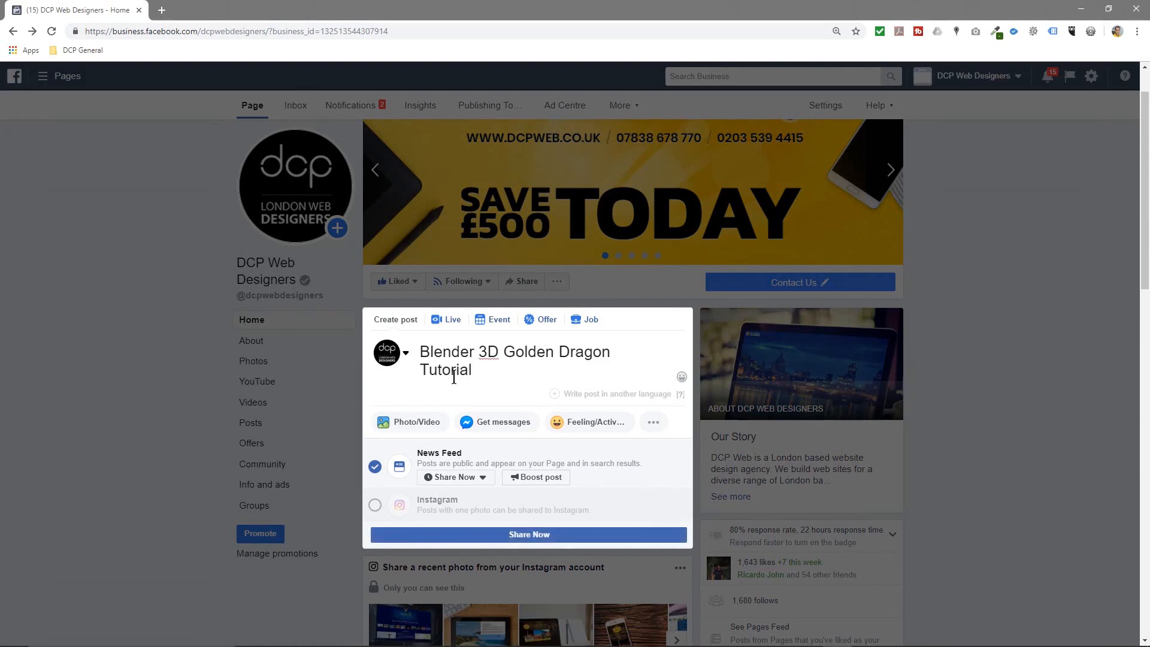
{"action": "mouse_move", "coordinate": [427, 427]}
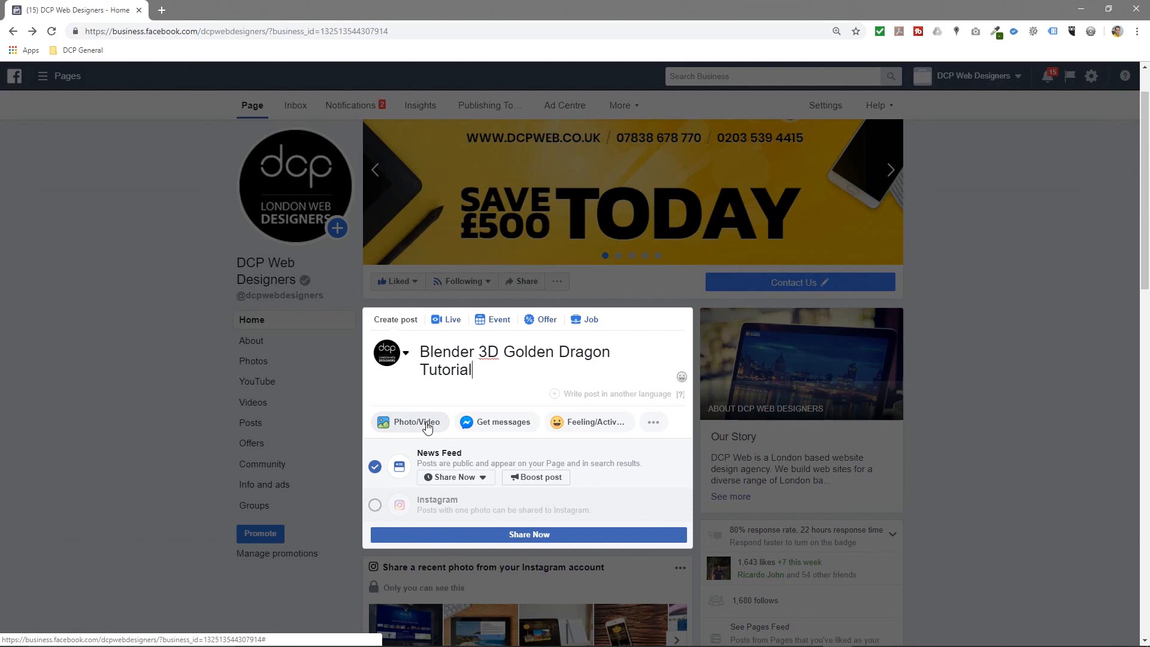
{"action": "left_click", "coordinate": [410, 421]}
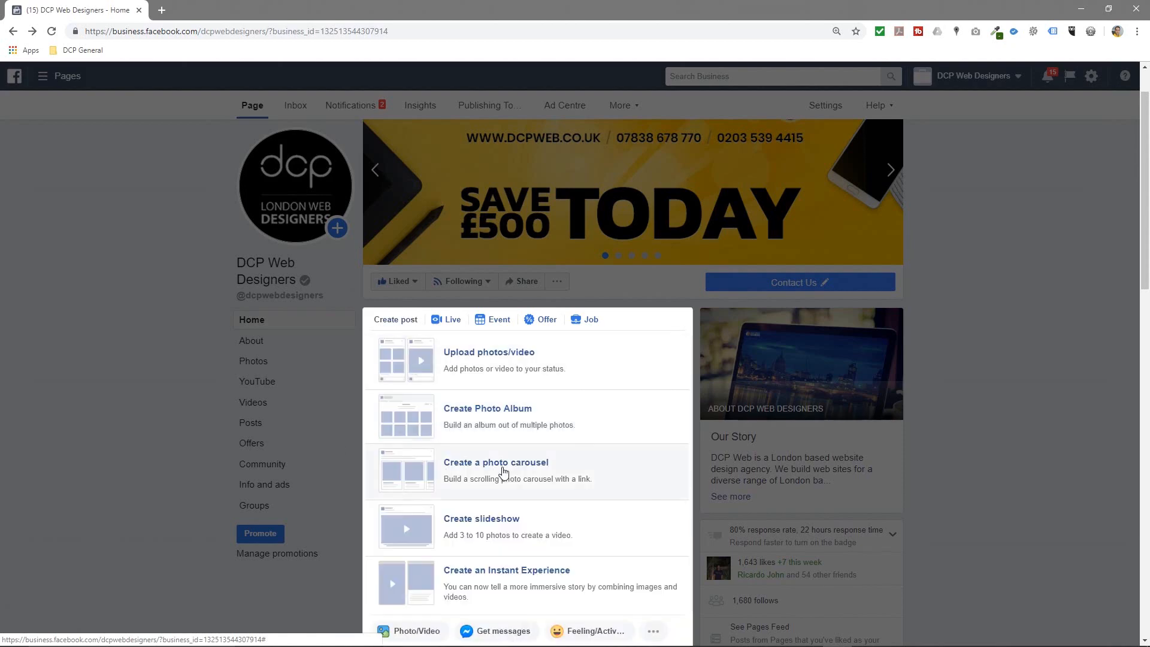
{"action": "mouse_move", "coordinate": [532, 465]}
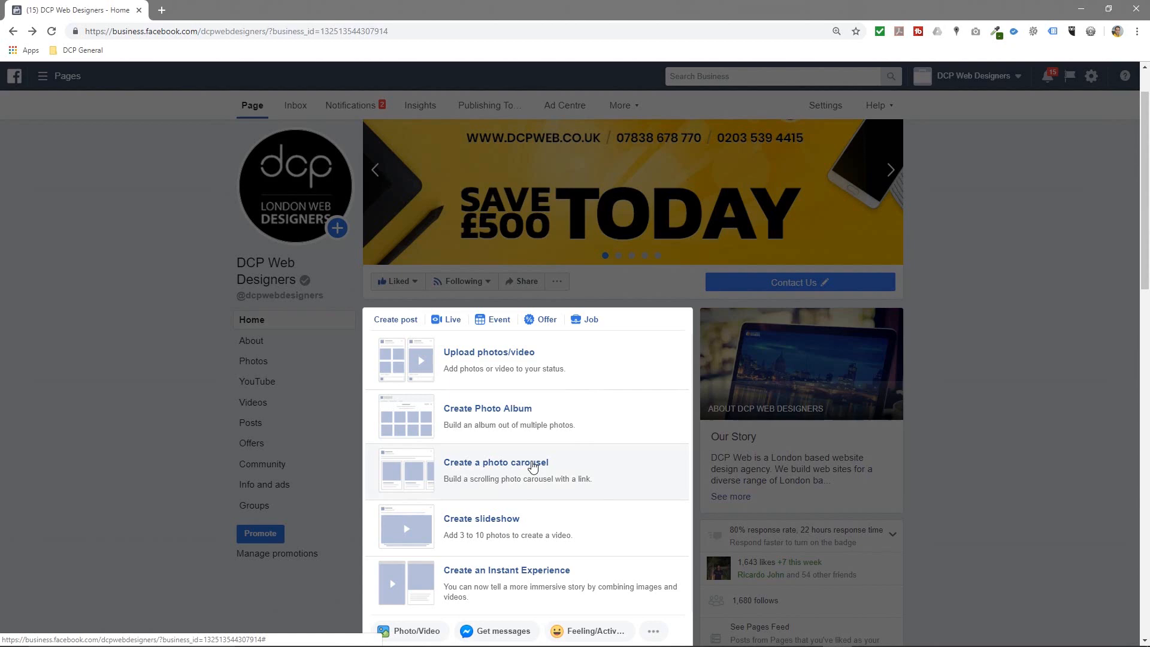
{"action": "left_click", "coordinate": [496, 462]}
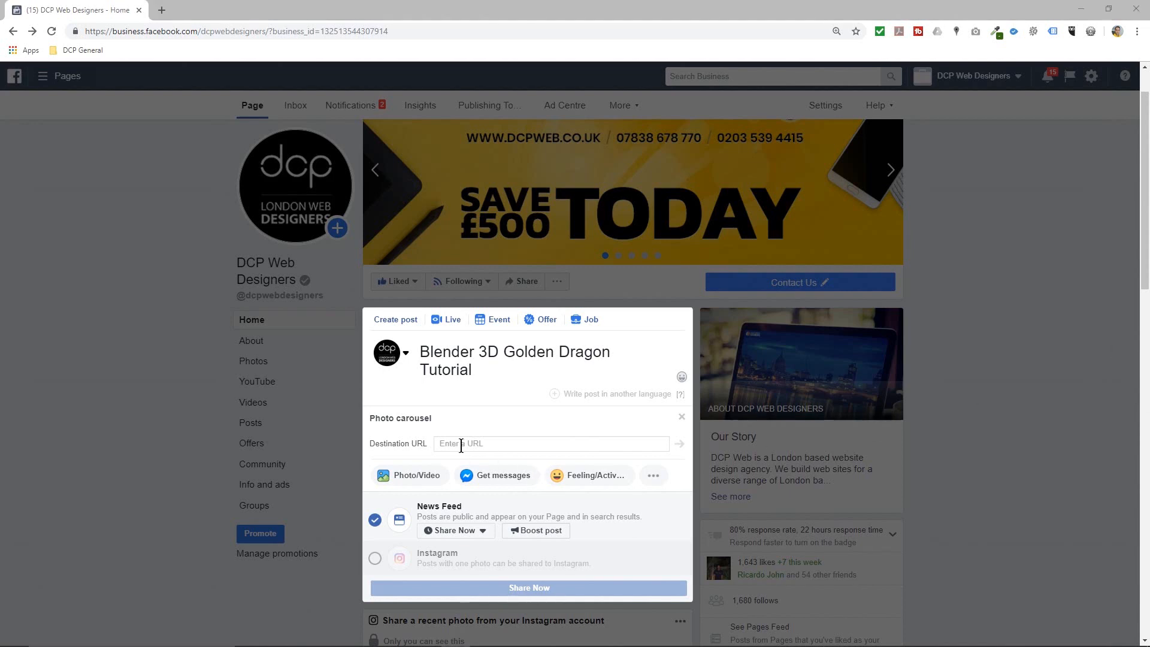
{"action": "type", "text": "https://youtu.be/o3tFQWYVqEd"}
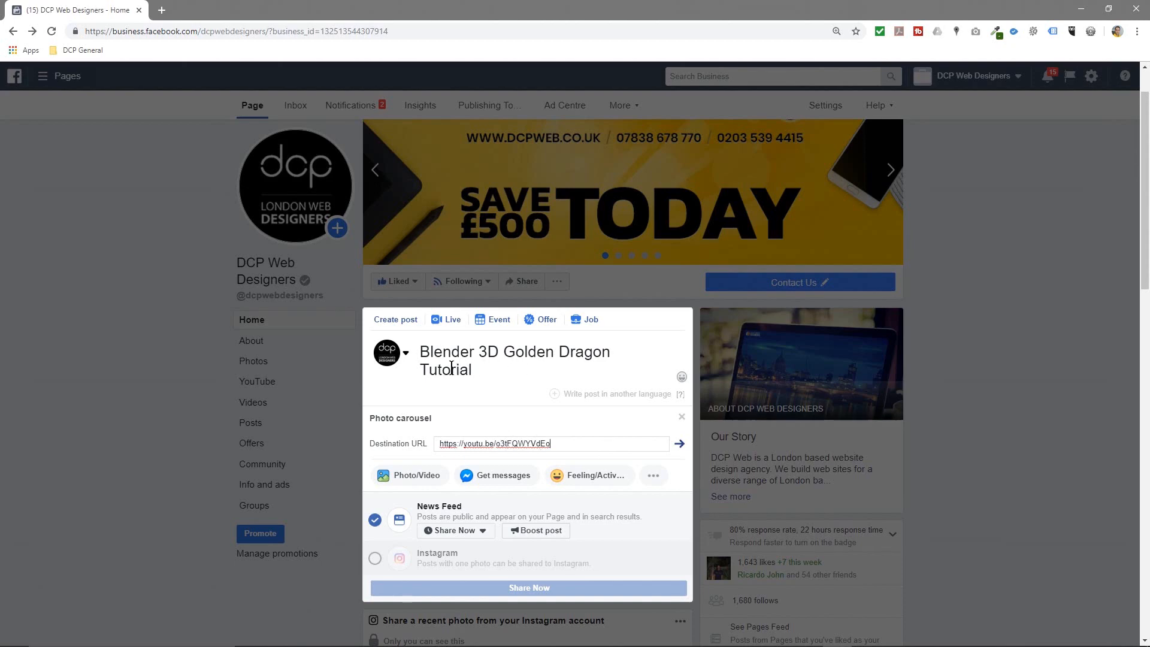
Fetch the YouTube link preview so the golden dragon video thumbnail becomes the first carousel card.
{"action": "left_click", "coordinate": [678, 443]}
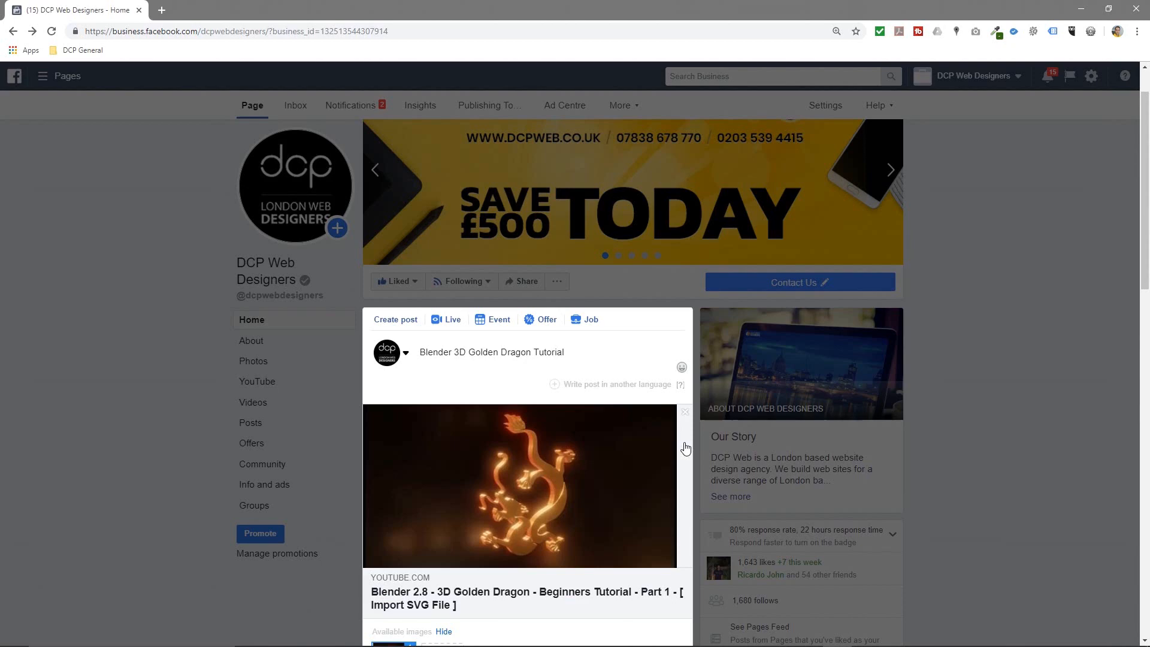
{"action": "scroll", "scroll_direction": "down", "scroll_amount": 3}
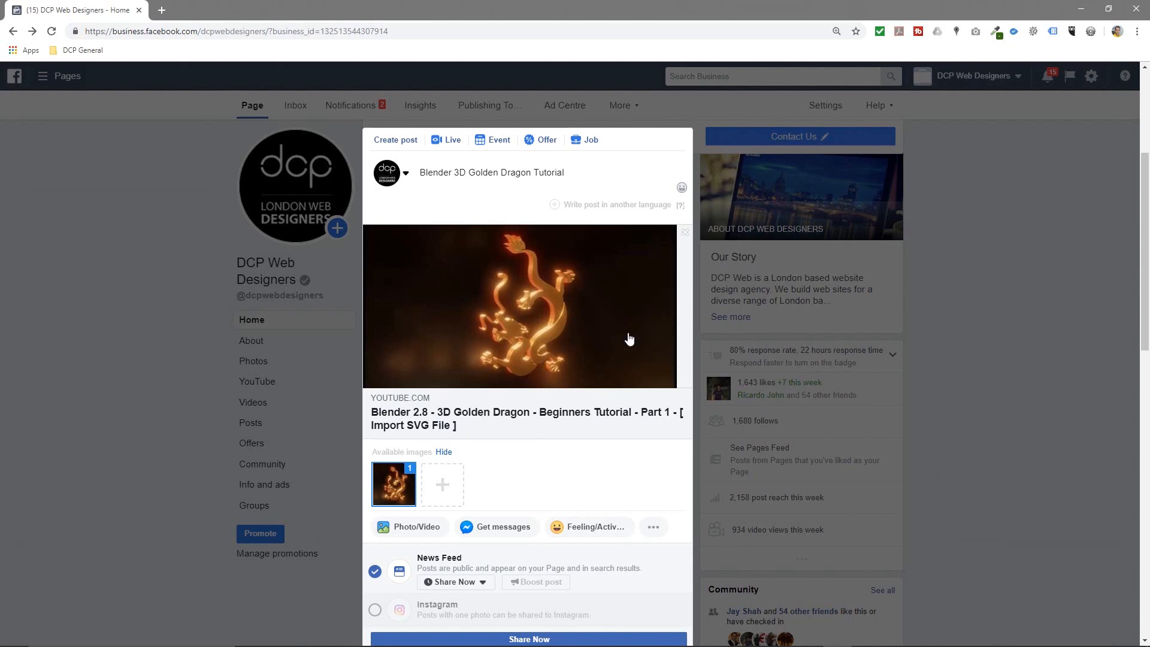
{"action": "mouse_move", "coordinate": [442, 485]}
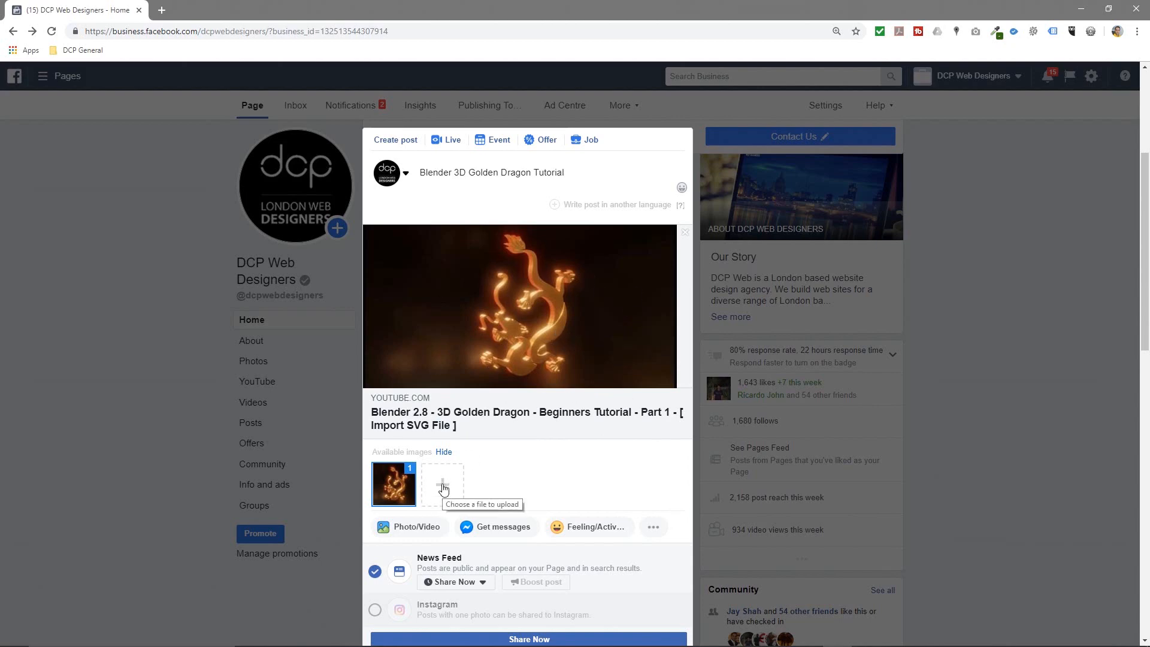
Upload pic 1 to pic 5 from the desktop folder into the carousel and return to the post text.
{"action": "left_click", "coordinate": [442, 487]}
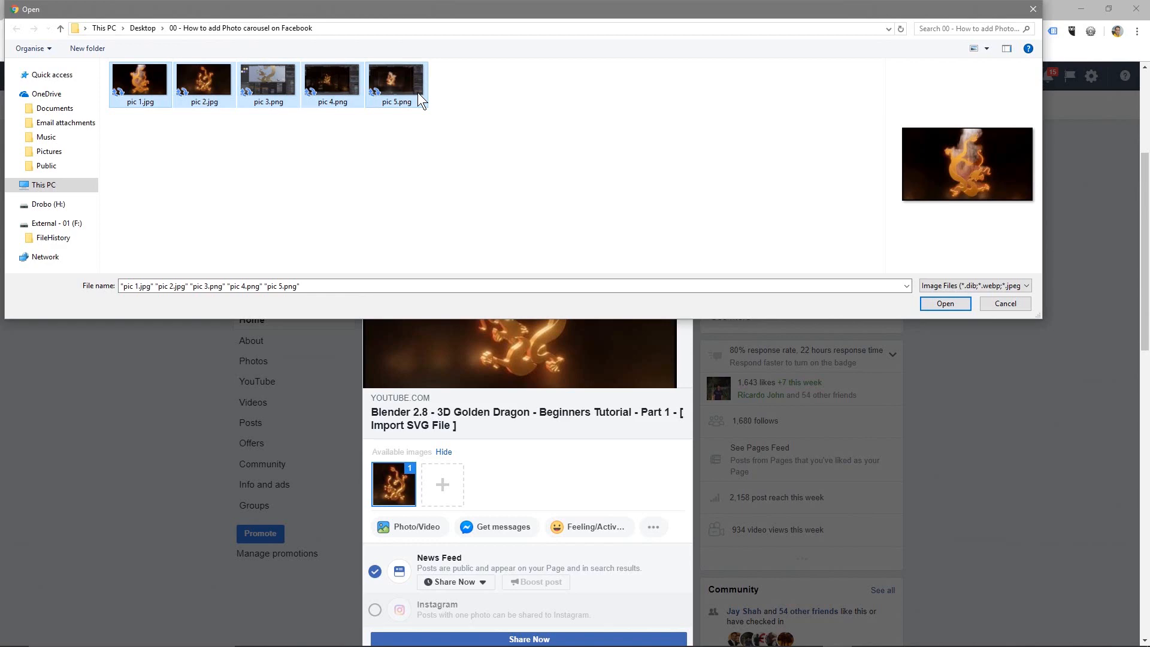
{"action": "left_click", "coordinate": [946, 304]}
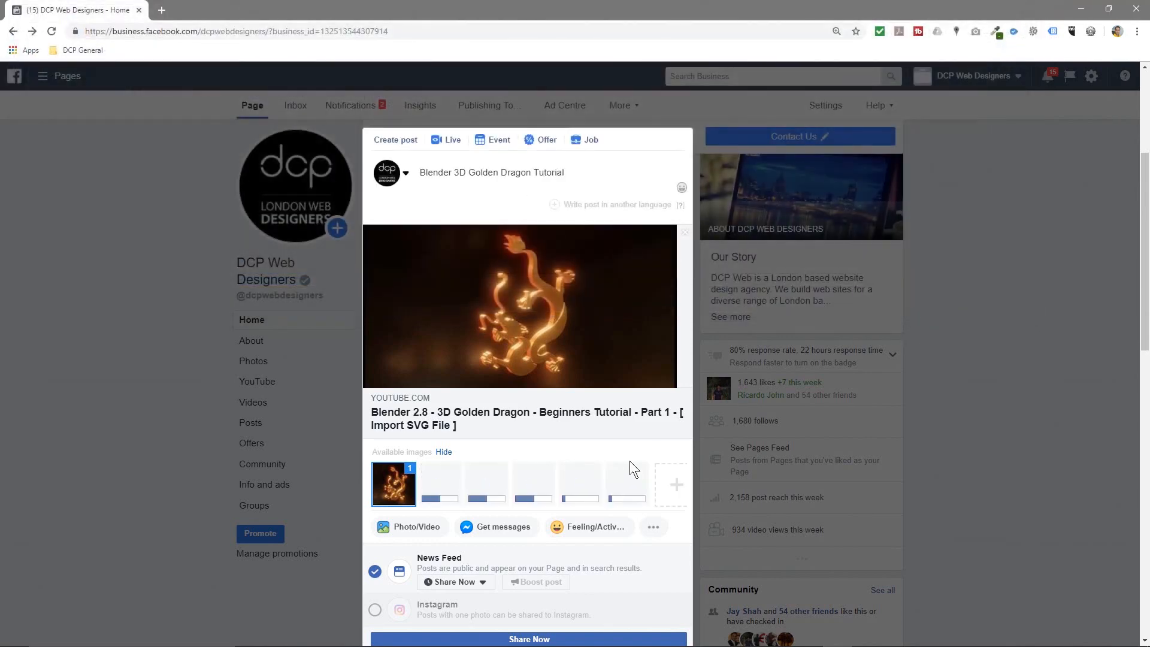
{"action": "mouse_move", "coordinate": [606, 442]}
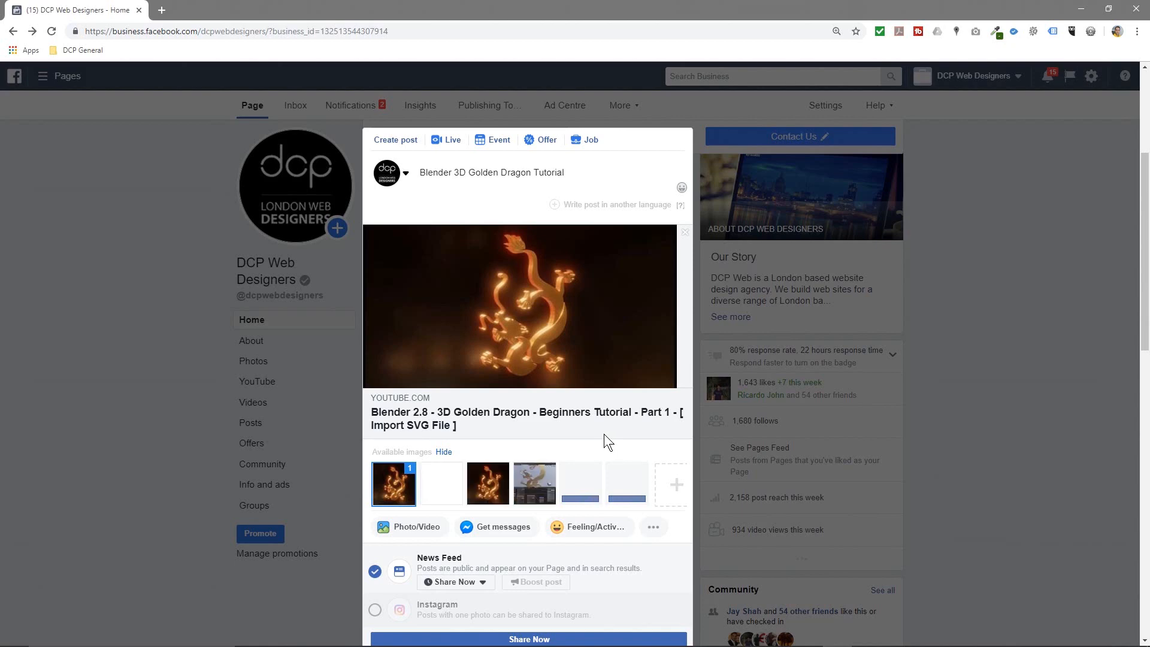
{"action": "left_click", "coordinate": [683, 233]}
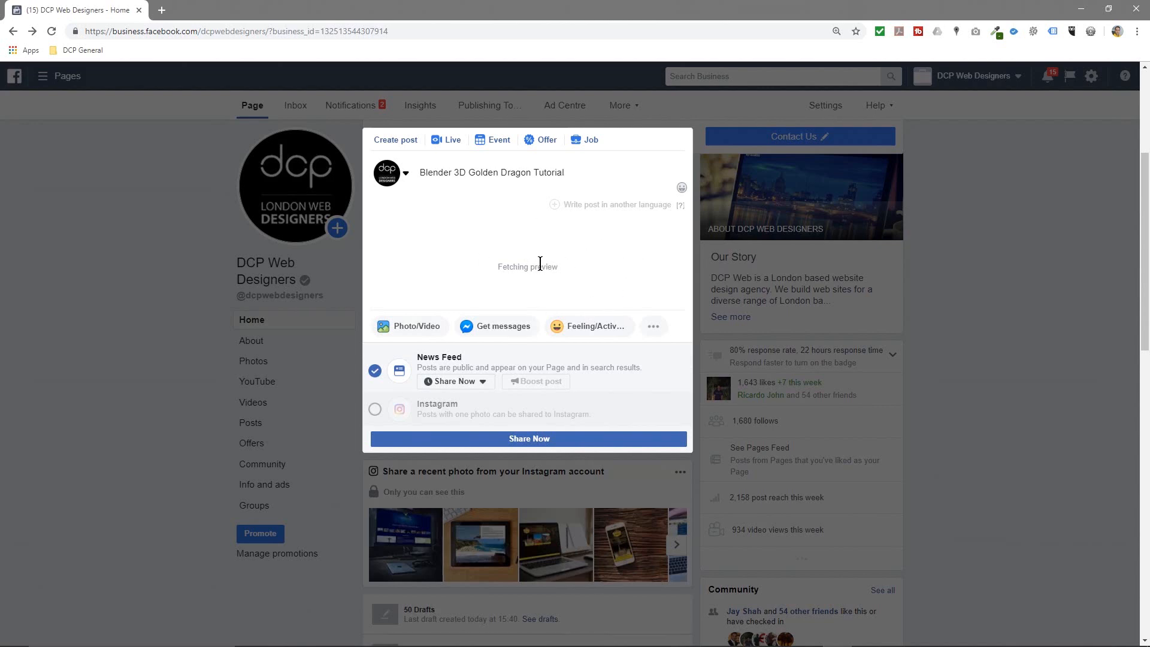
{"action": "mouse_move", "coordinate": [539, 264]}
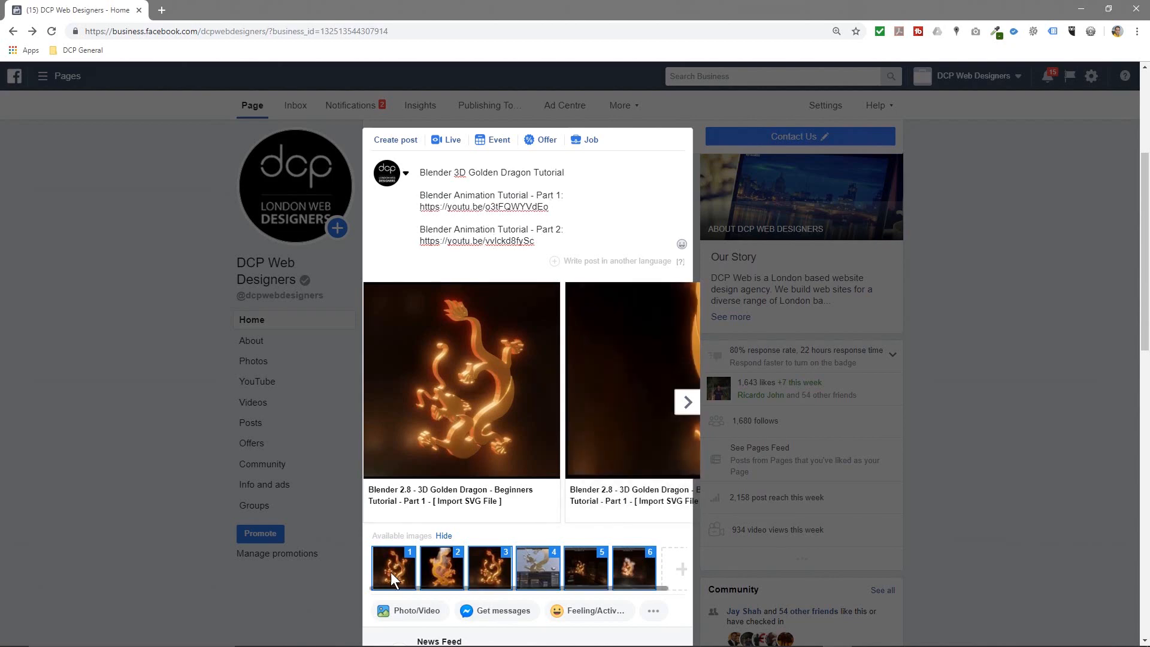
{"action": "mouse_move", "coordinate": [660, 576]}
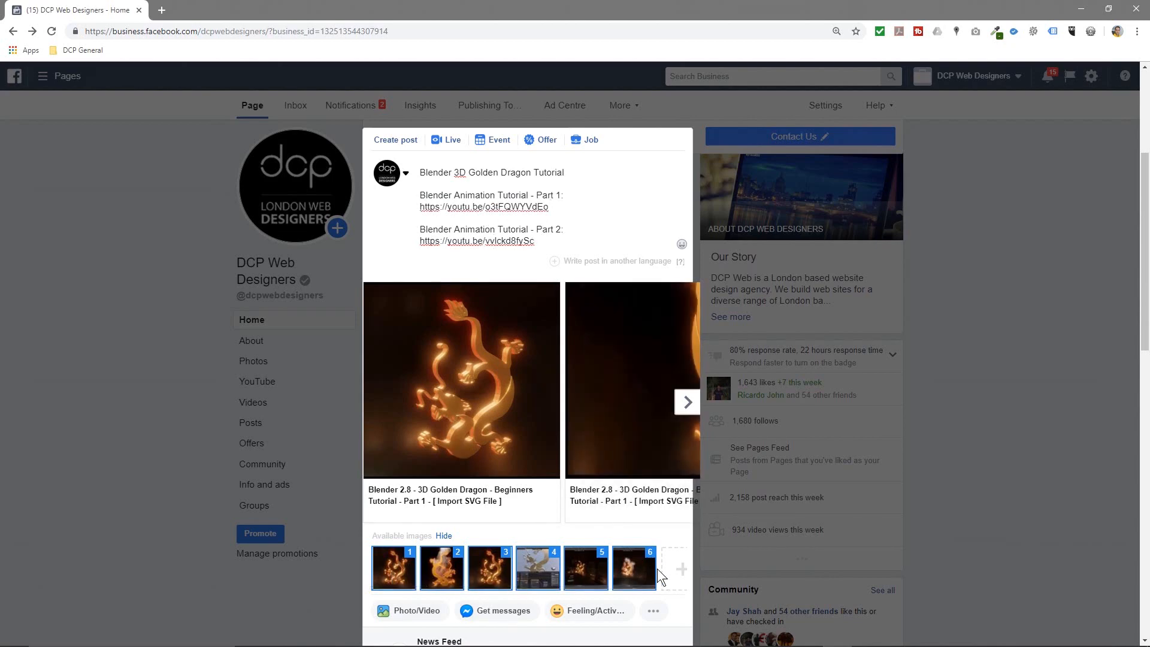
Publish the dragon tutorial carousel post with its two part links via Share Now.
{"action": "scroll", "scroll_direction": "down", "scroll_amount": 3}
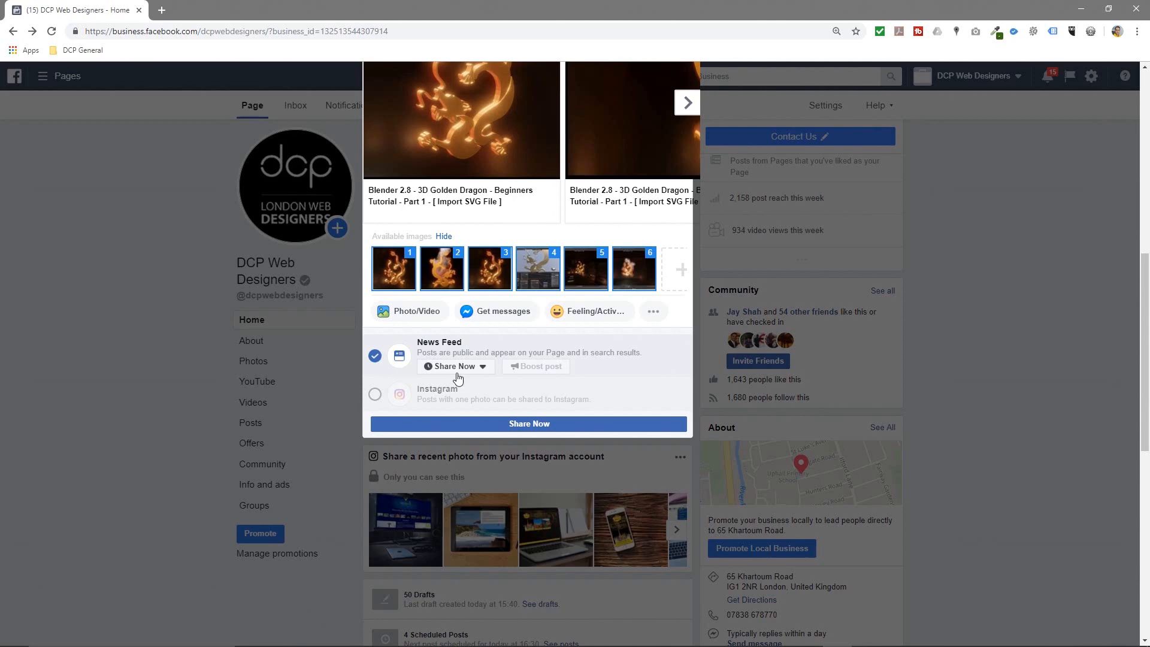
{"action": "left_click", "coordinate": [529, 423]}
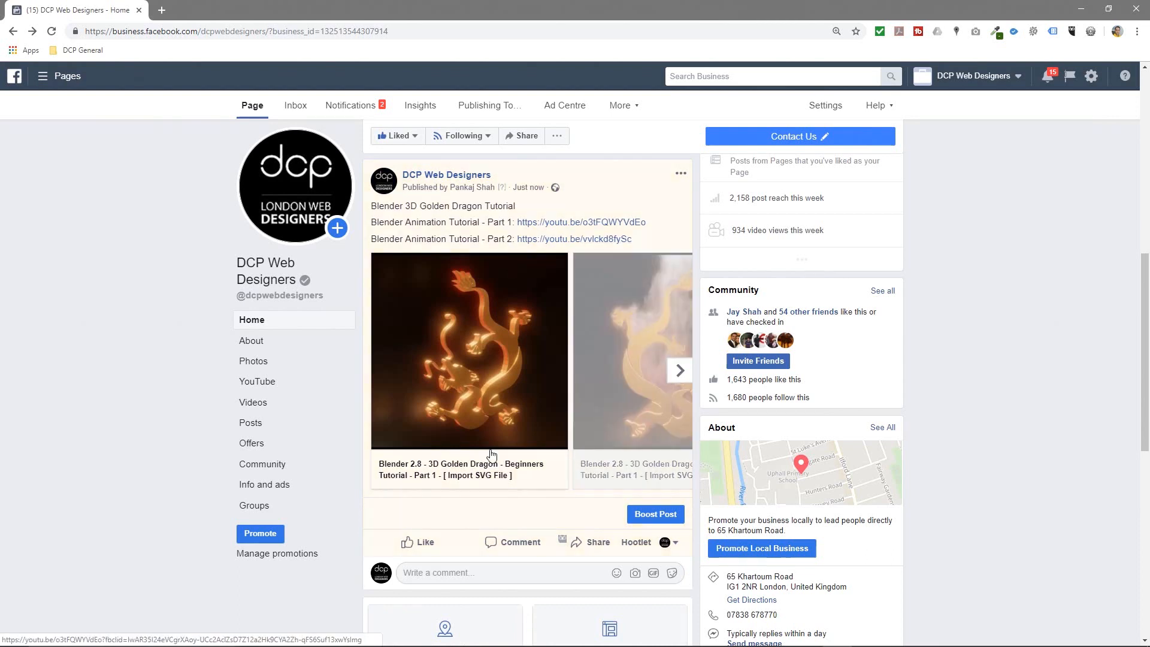
{"action": "left_click", "coordinate": [679, 371]}
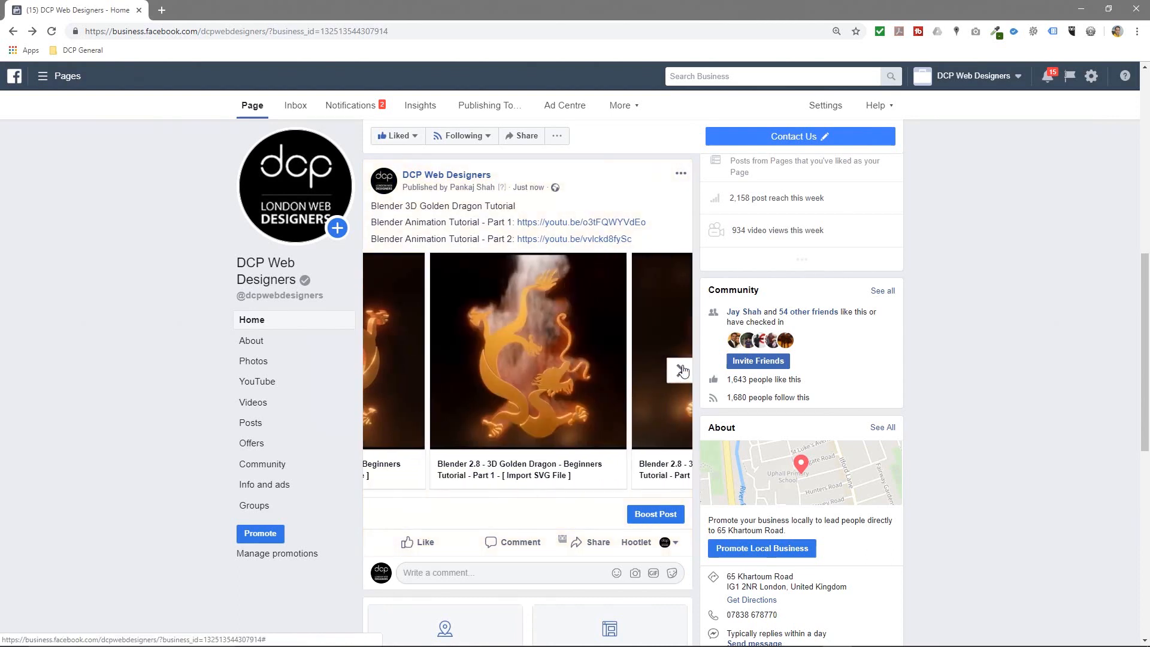
{"action": "left_click", "coordinate": [682, 371]}
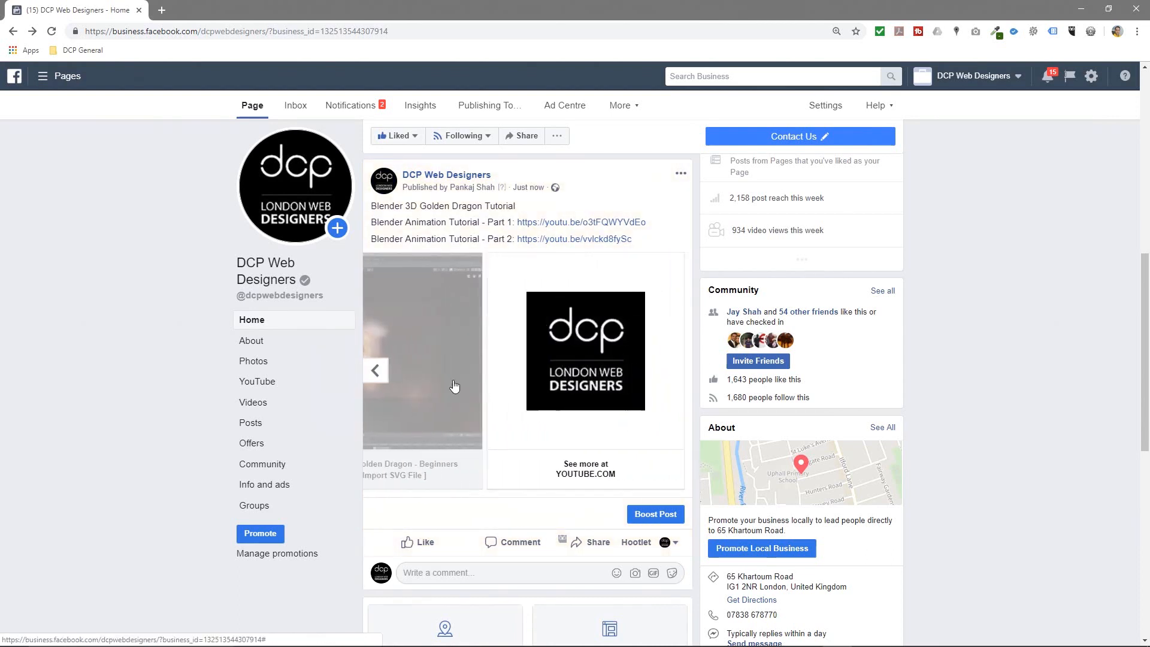
{"action": "mouse_move", "coordinate": [550, 350]}
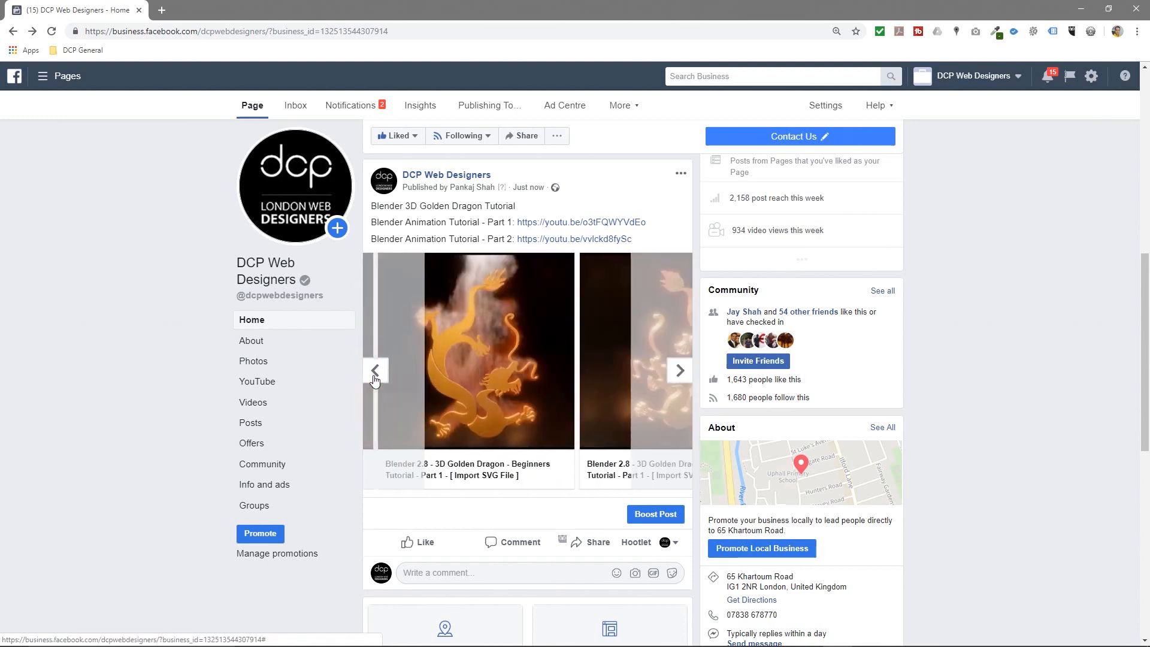
{"action": "left_click", "coordinate": [678, 370]}
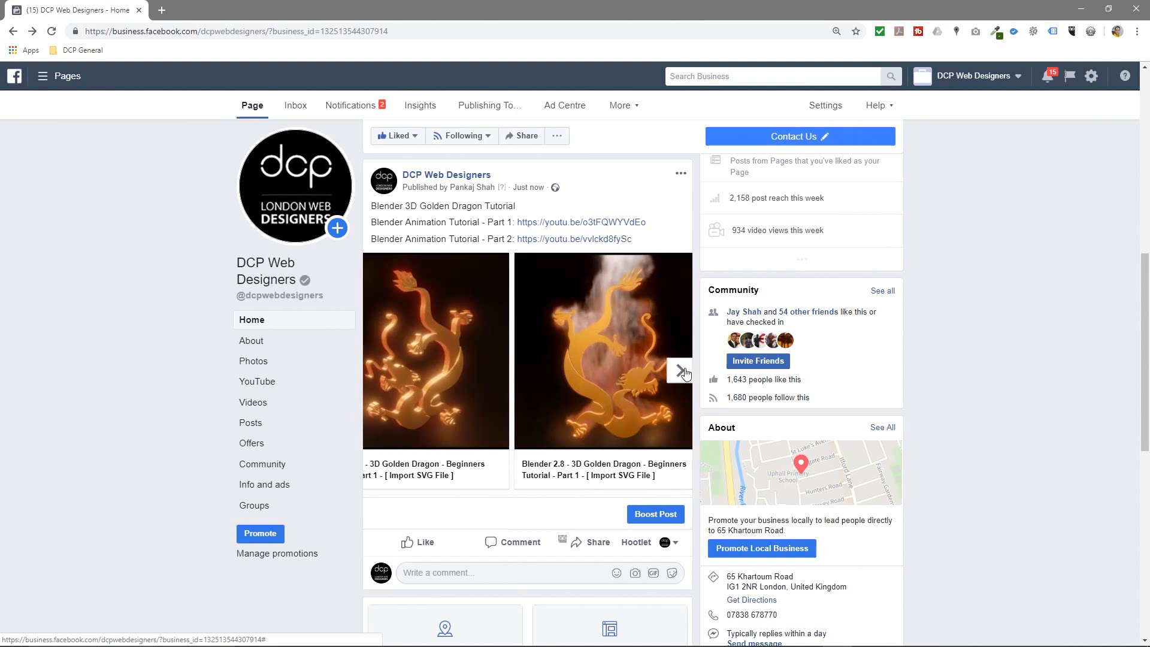
{"action": "left_click", "coordinate": [681, 370]}
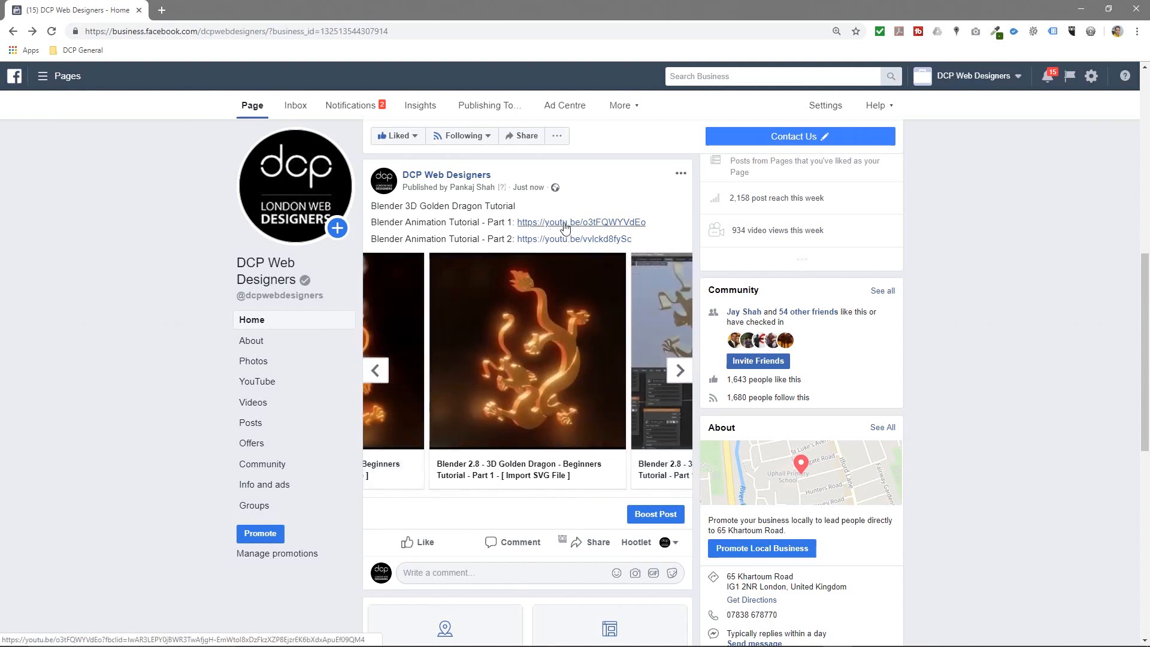
{"action": "left_click", "coordinate": [582, 222]}
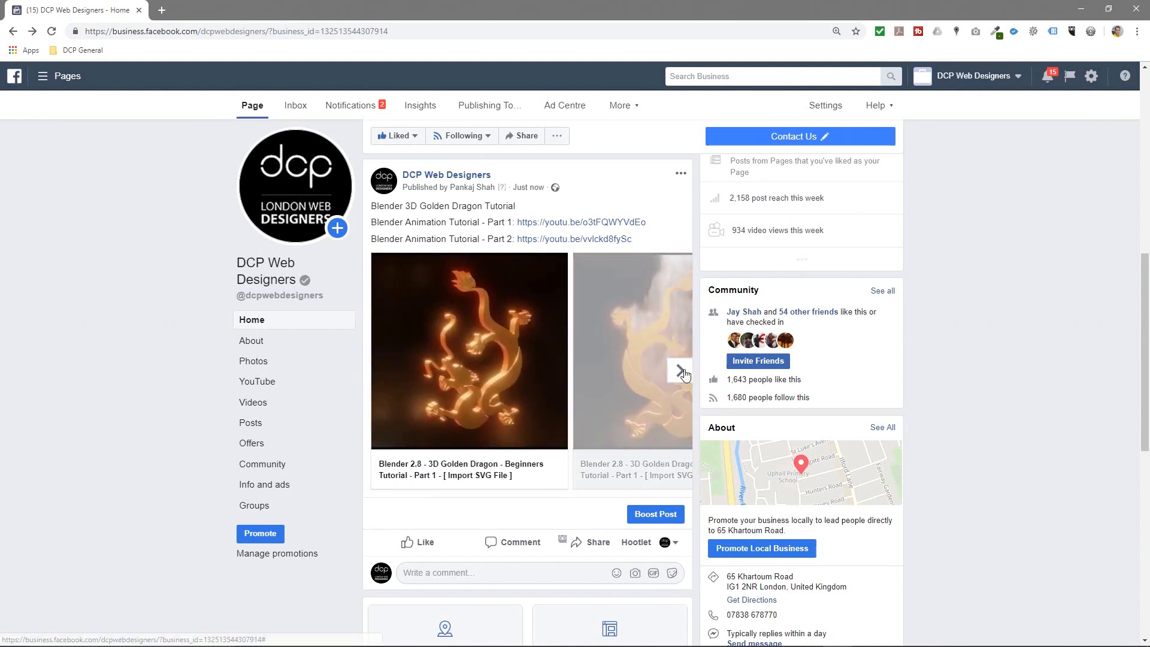
{"action": "left_click", "coordinate": [680, 371]}
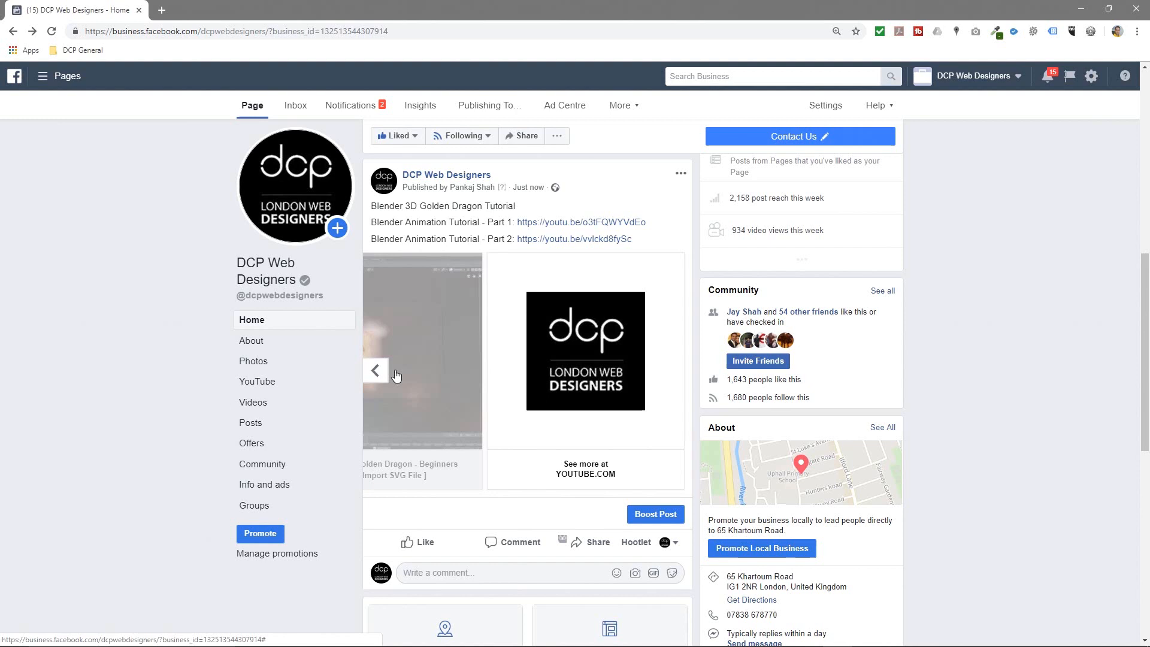
{"action": "left_click", "coordinate": [376, 370]}
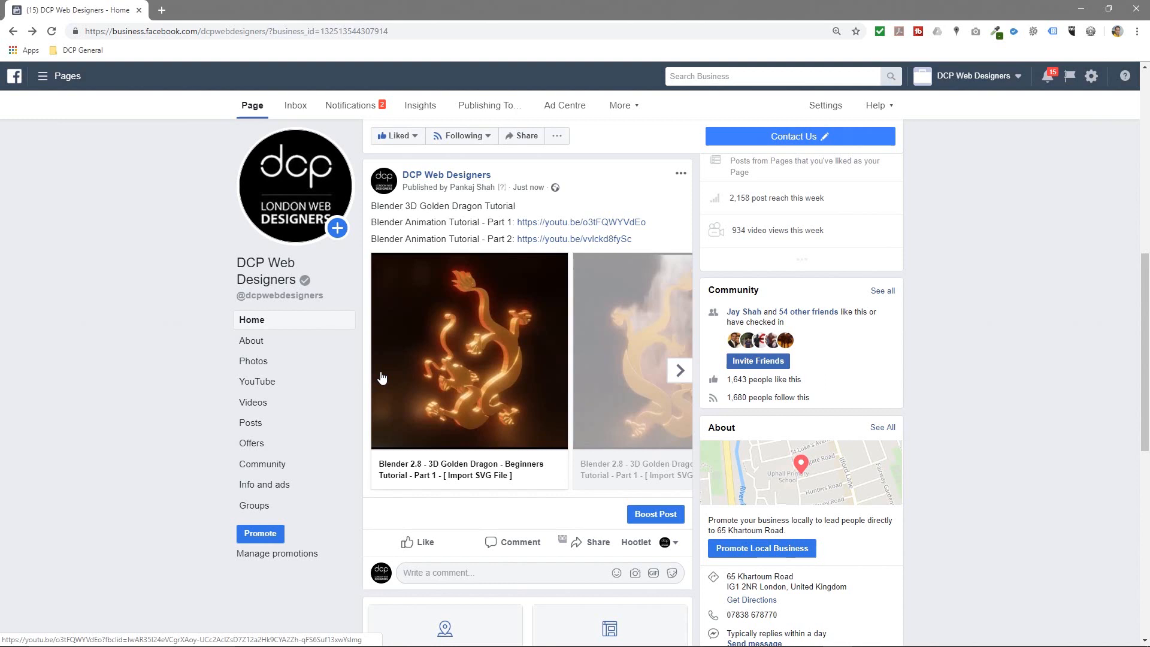
{"action": "mouse_move", "coordinate": [556, 287]}
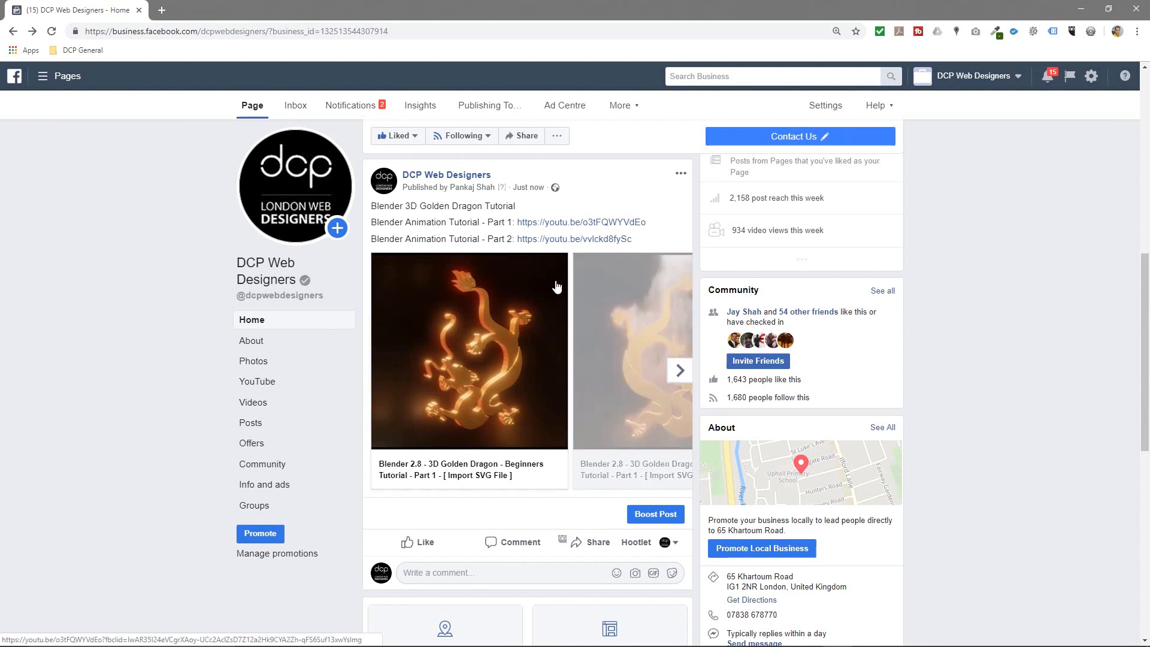
{"action": "left_click", "coordinate": [678, 370]}
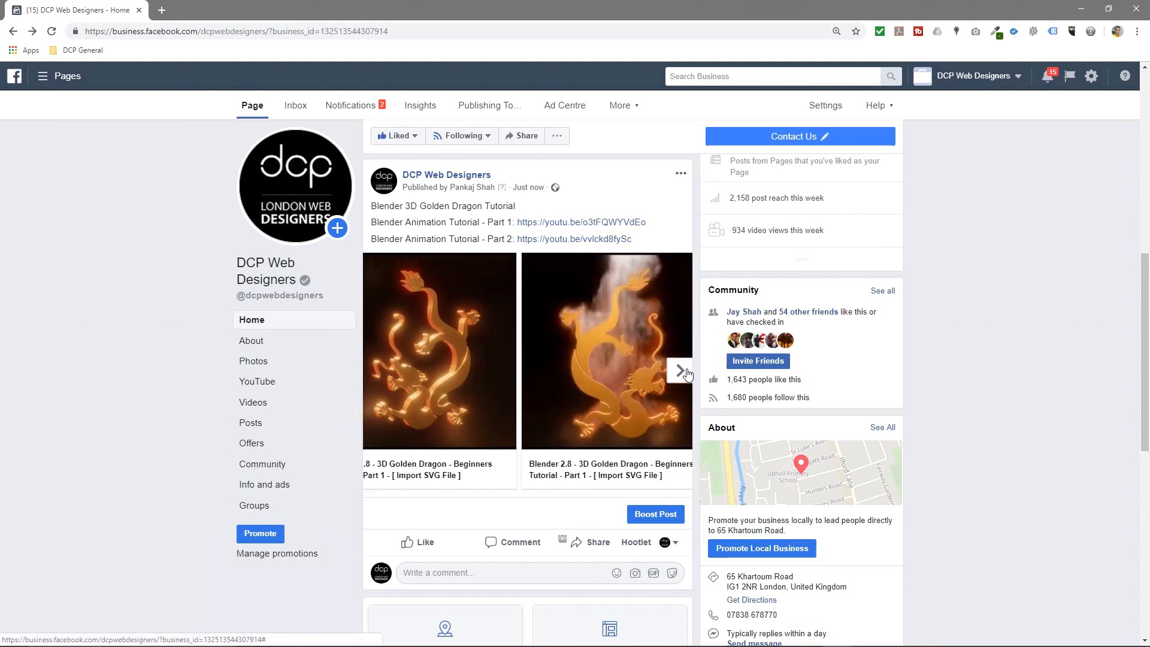
{"action": "left_click", "coordinate": [682, 372]}
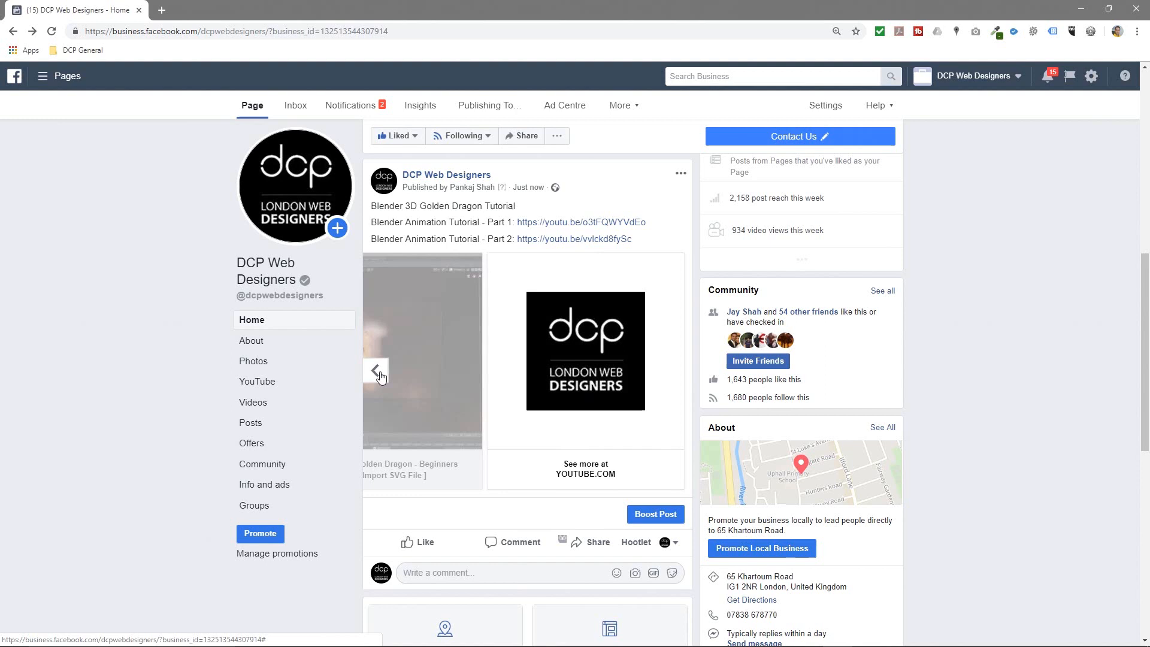
{"action": "left_click", "coordinate": [377, 370]}
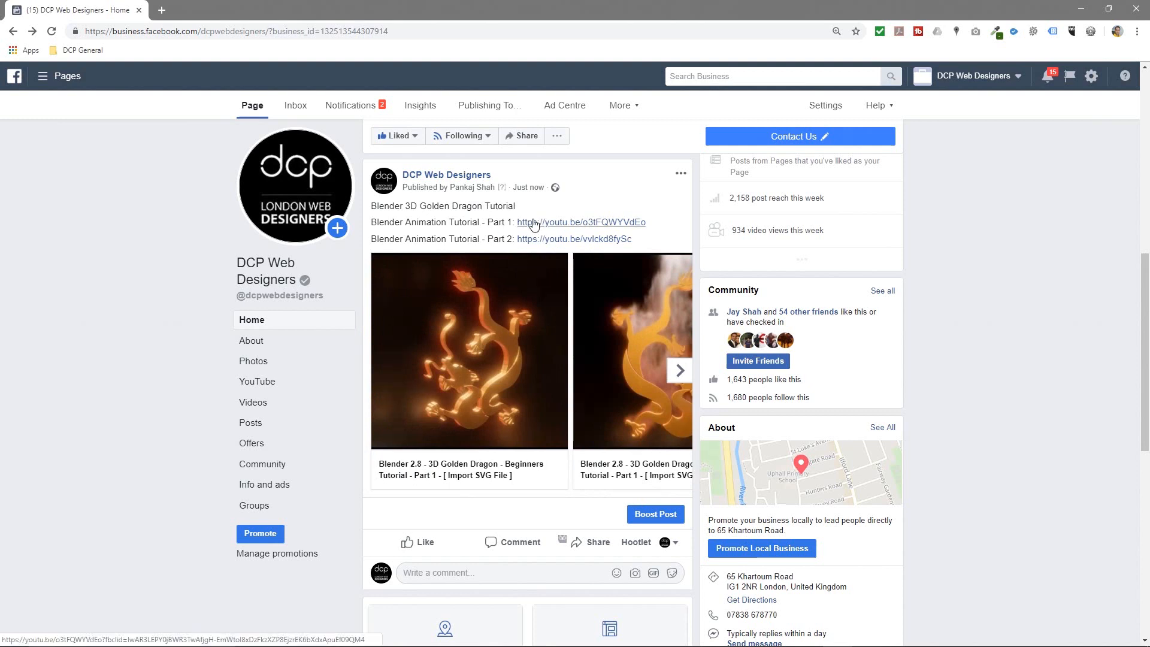
{"action": "mouse_move", "coordinate": [1082, 14]}
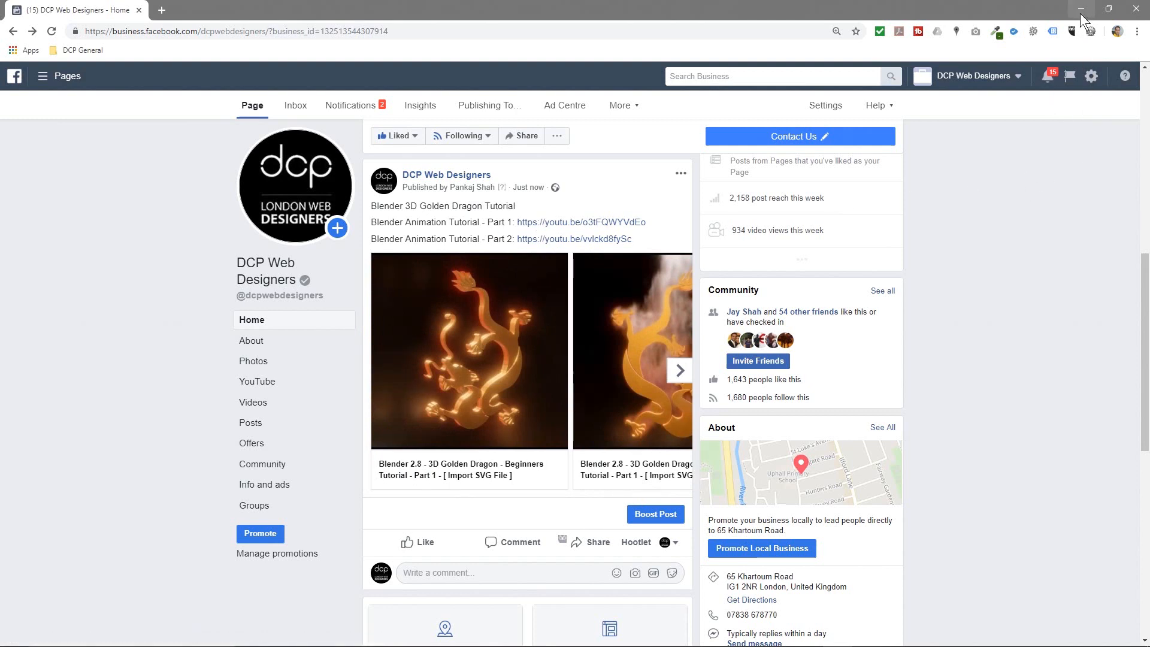